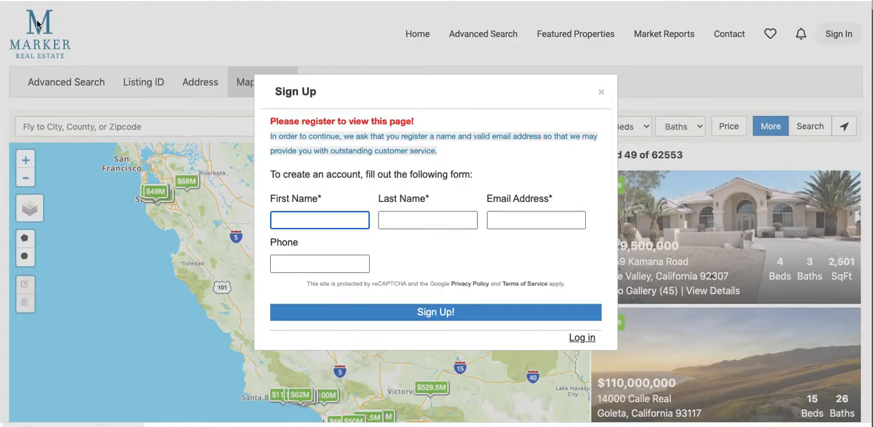
# - Dismiss the Sign Up modal to reach the custom home listings search page
pyautogui.click(601, 92)
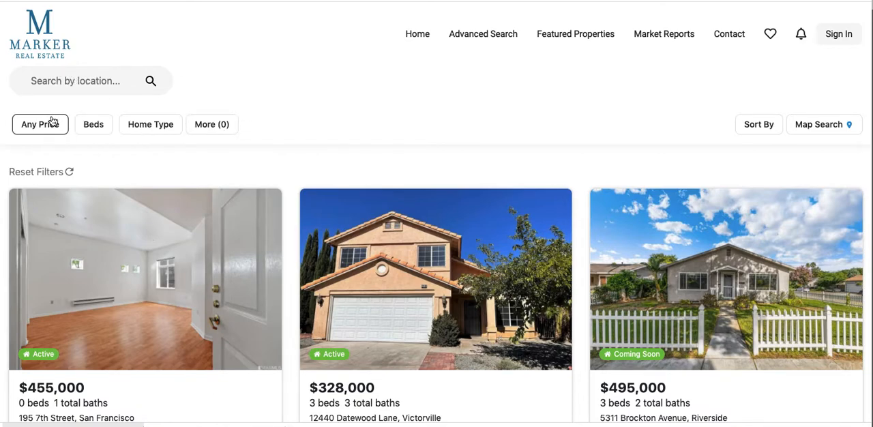
pyautogui.moveTo(748, 142)
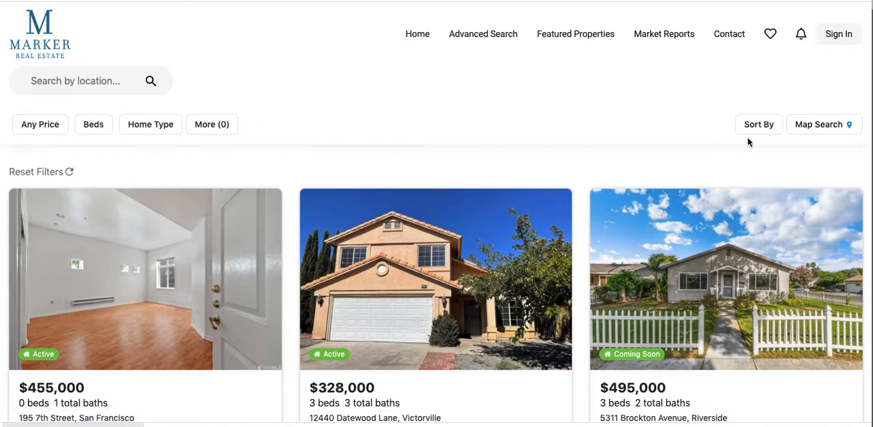
# - Search 'vict' and choose Victorville as the location, filtering to 4+ beds
pyautogui.scroll(-3)
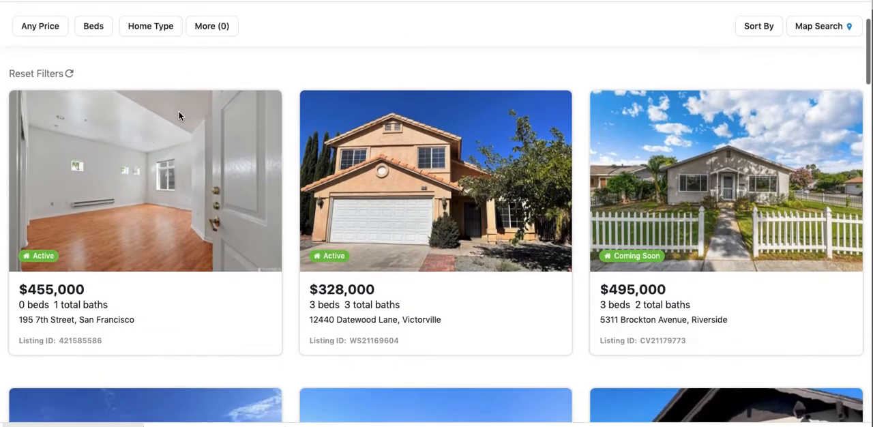
pyautogui.scroll(3)
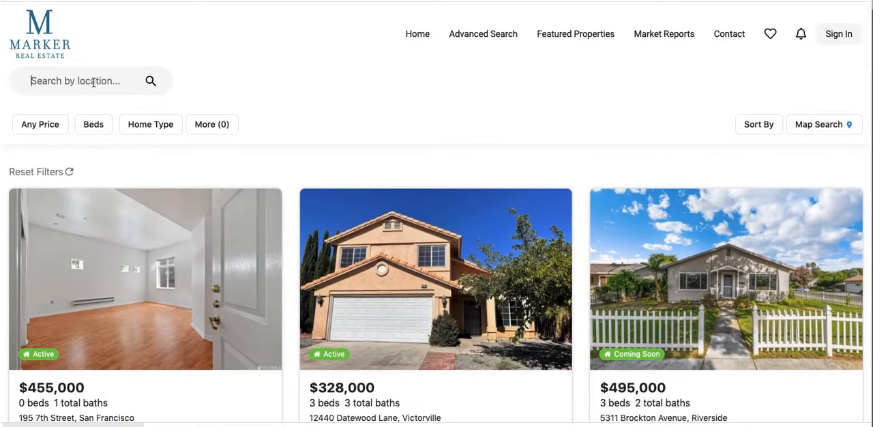
pyautogui.write('vict')
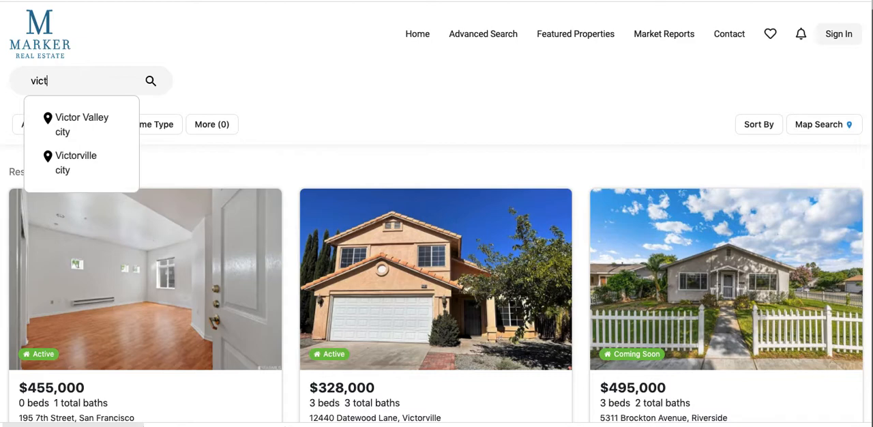
pyautogui.click(75, 163)
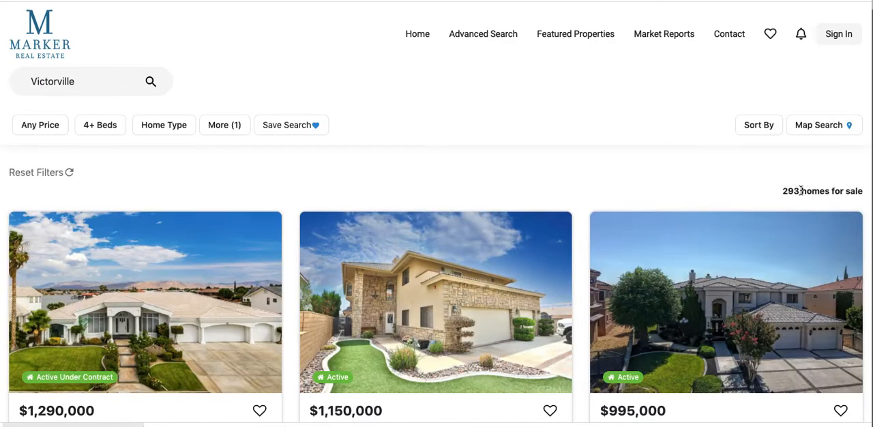
# - Set the price filter to $800,000 minimum and $1,000,000 maximum, then browse results
pyautogui.click(40, 125)
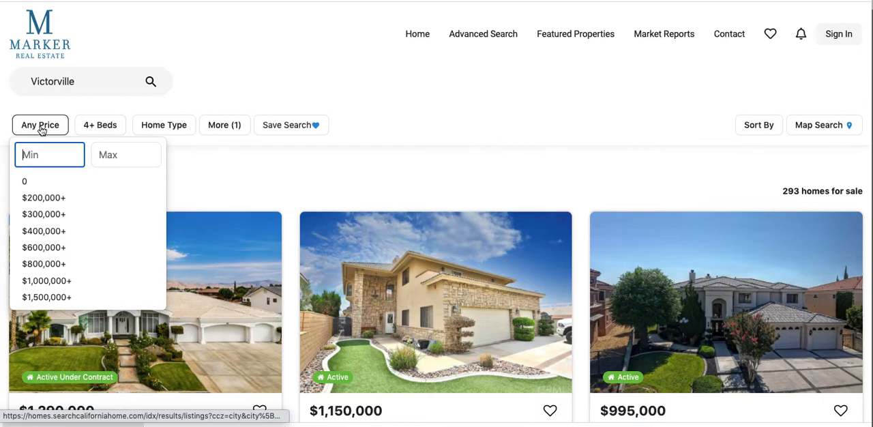
pyautogui.click(43, 280)
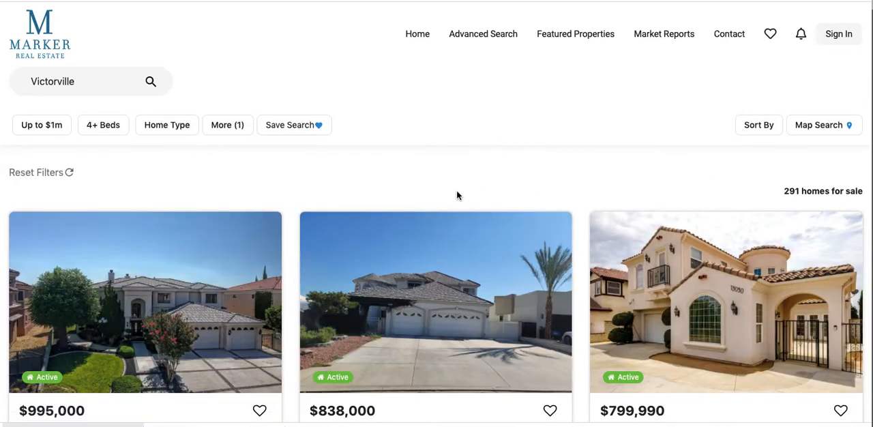
pyautogui.click(41, 124)
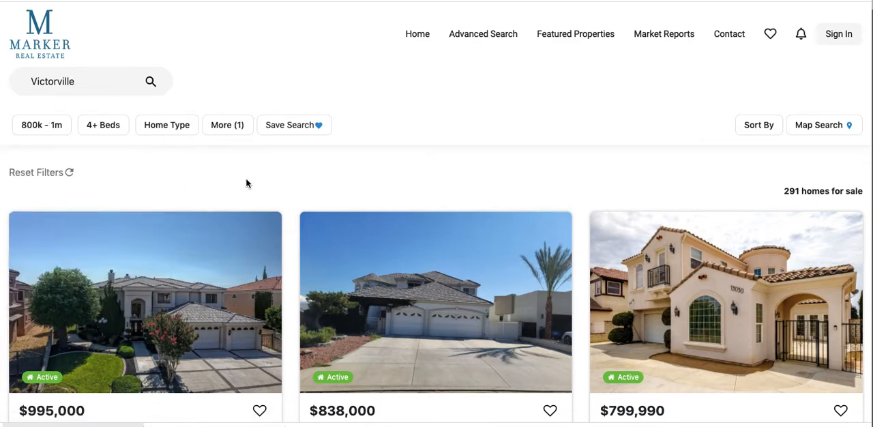
pyautogui.scroll(-3)
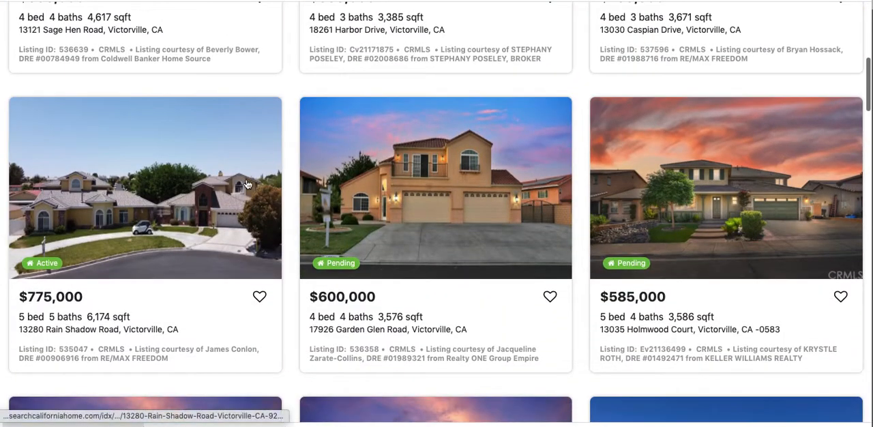
pyautogui.click(41, 45)
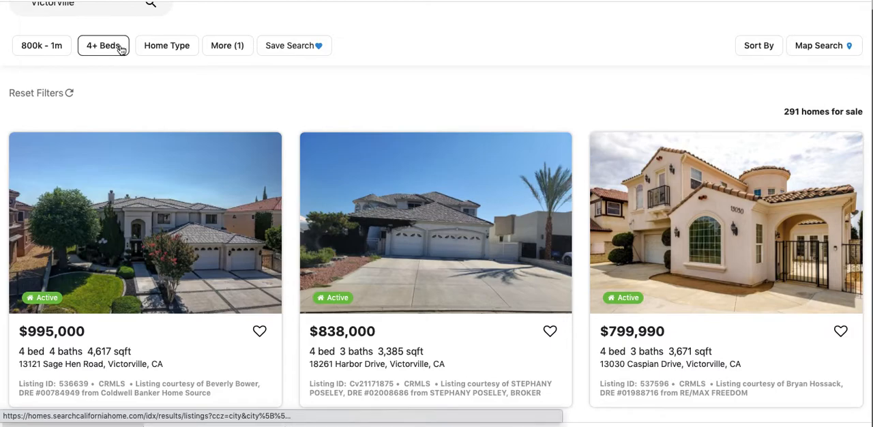
# - Tick House under Home Type and scroll through the two remaining listings
pyautogui.click(167, 125)
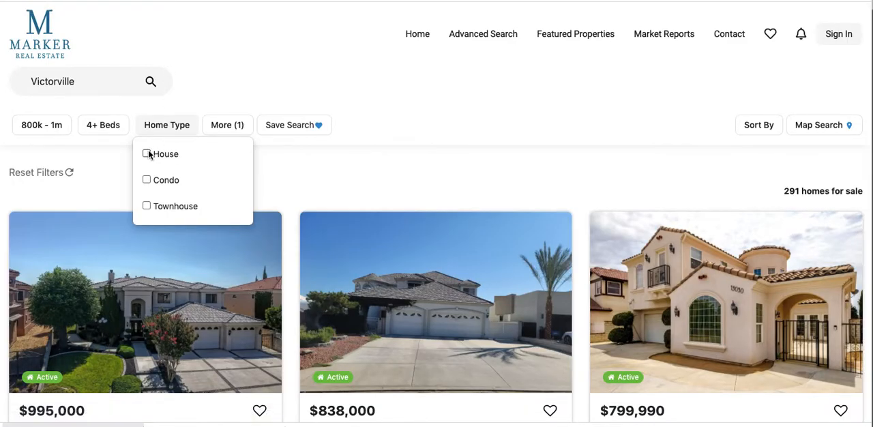
pyautogui.click(147, 154)
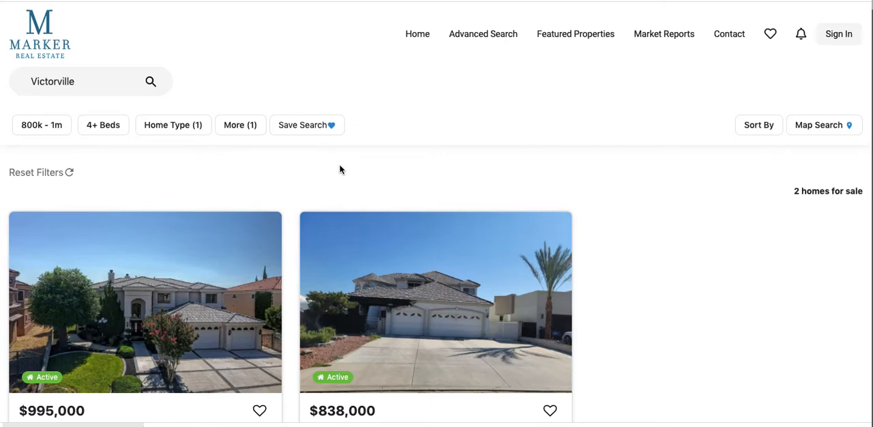
pyautogui.scroll(-3)
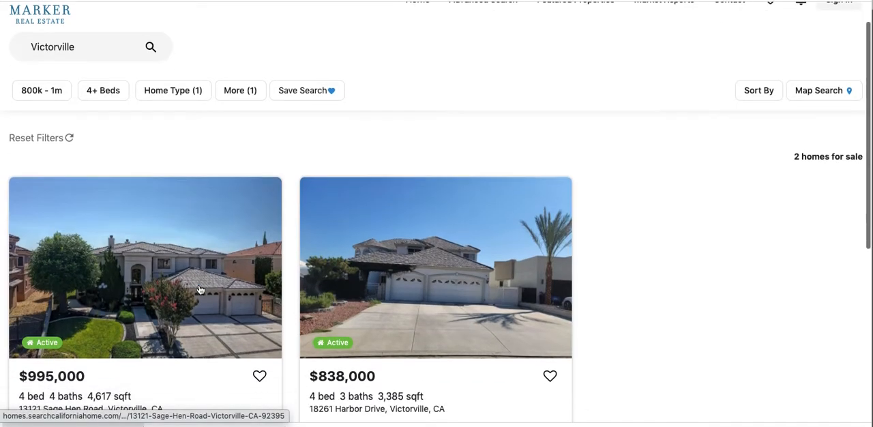
pyautogui.scroll(-3)
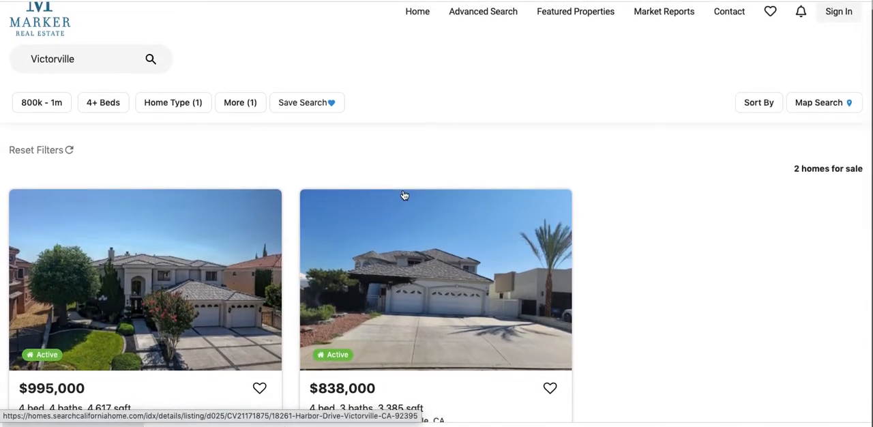
pyautogui.moveTo(444, 126)
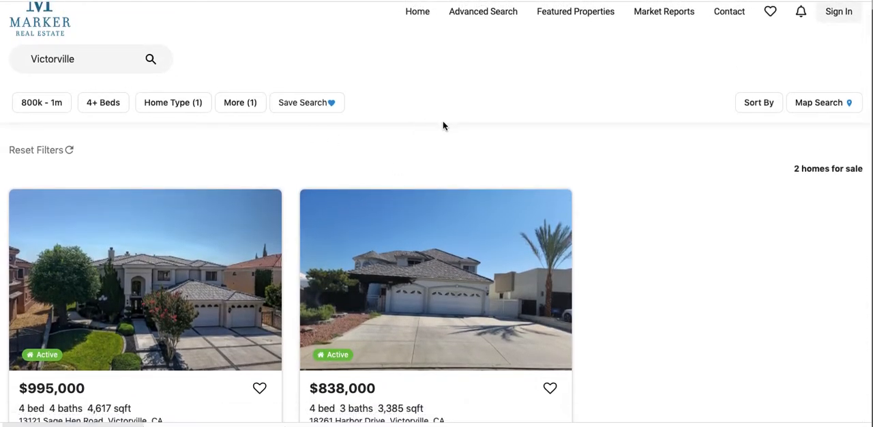
pyautogui.moveTo(556, 74)
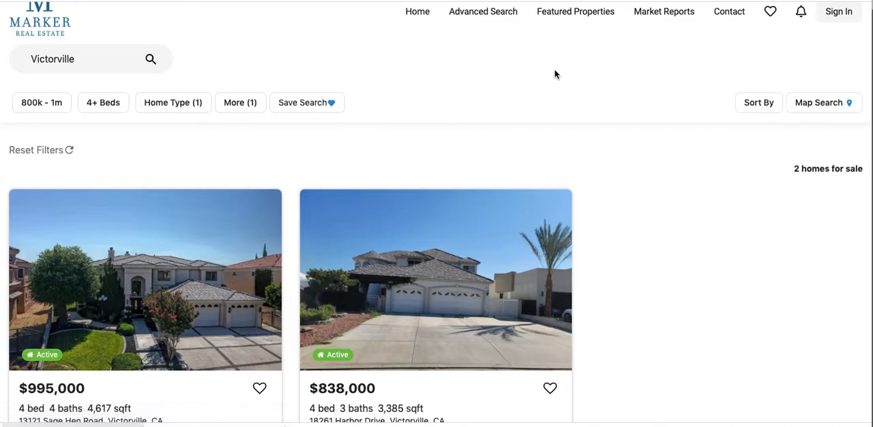
pyautogui.moveTo(582, 60)
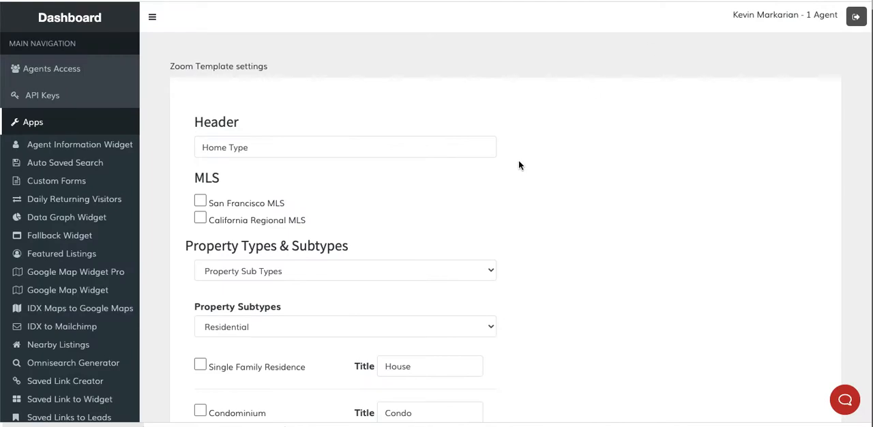
pyautogui.moveTo(231, 101)
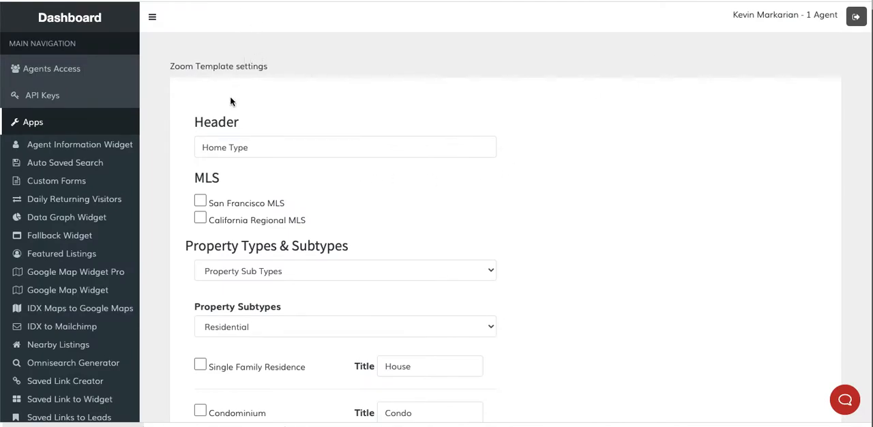
pyautogui.moveTo(295, 61)
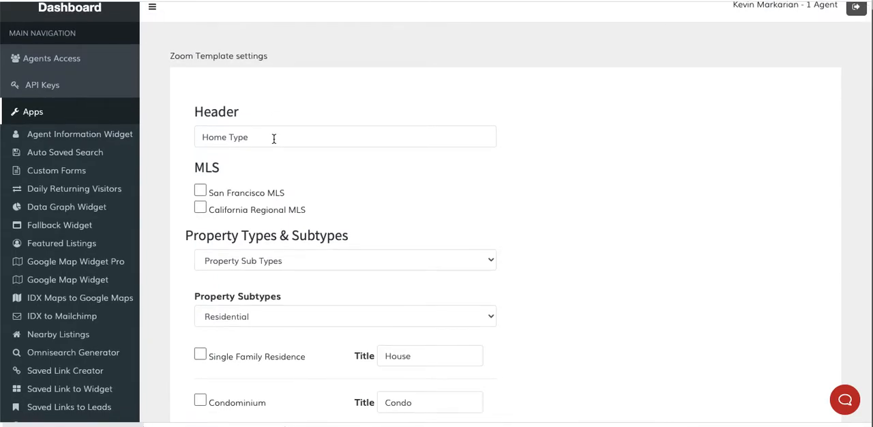
pyautogui.moveTo(257, 137)
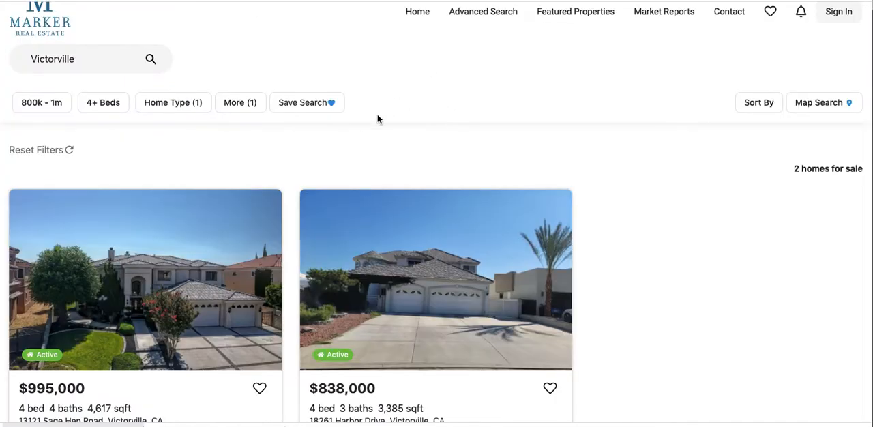
pyautogui.moveTo(178, 108)
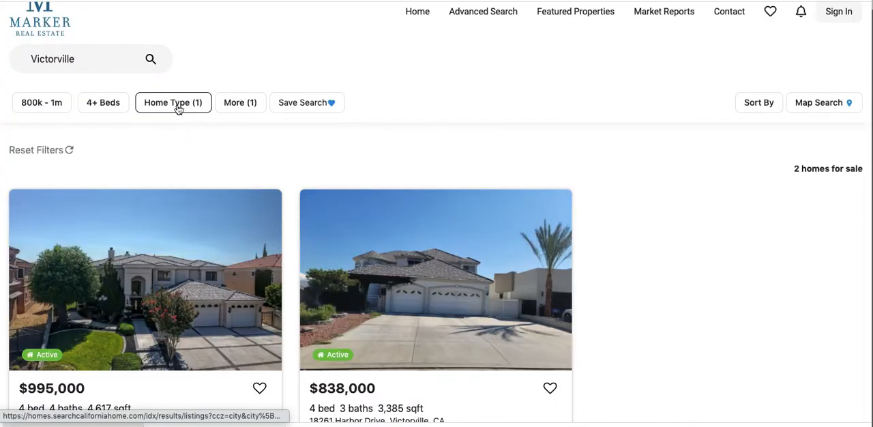
pyautogui.click(174, 102)
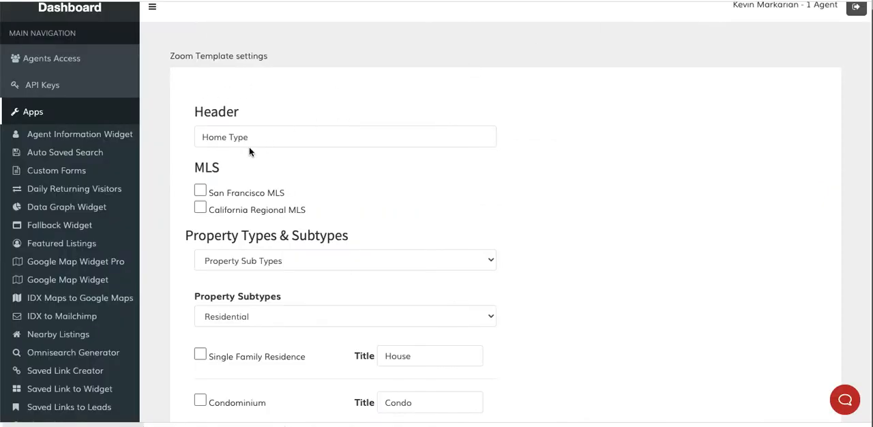
pyautogui.moveTo(190, 134)
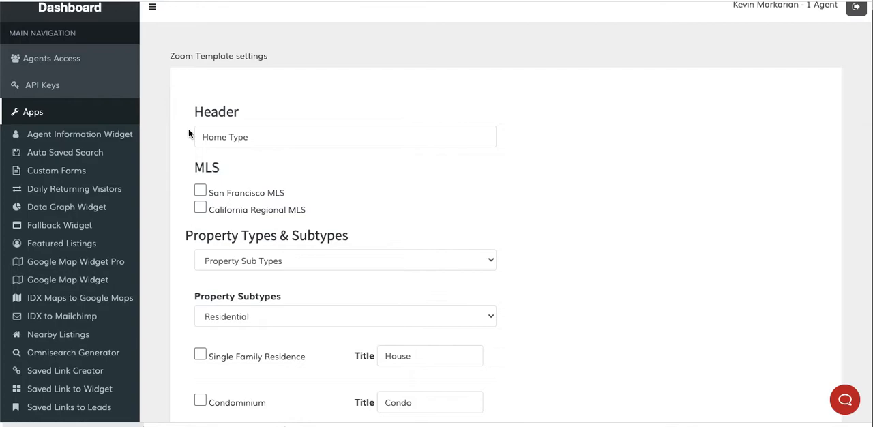
pyautogui.moveTo(211, 209)
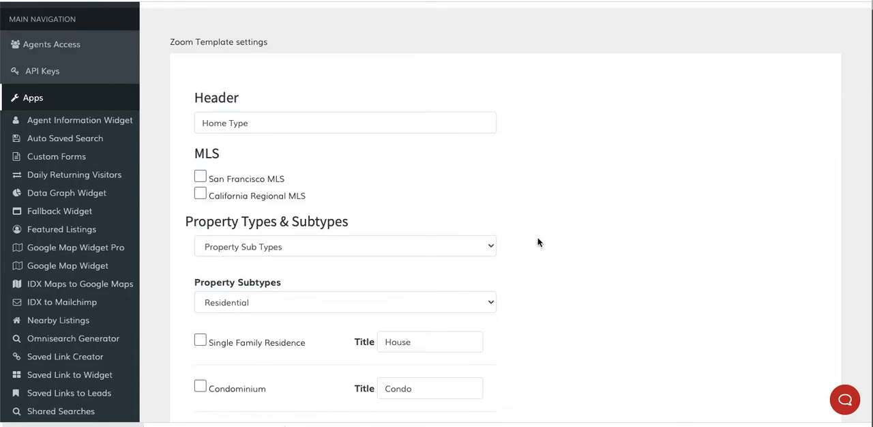
pyautogui.click(344, 246)
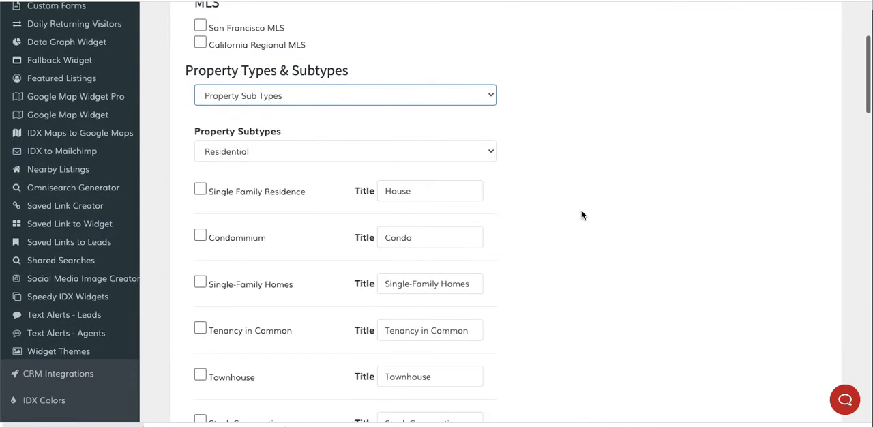
pyautogui.scroll(-3)
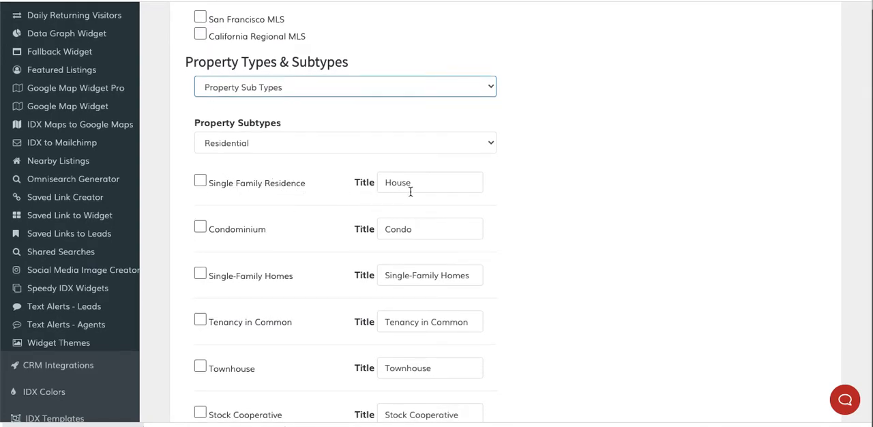
pyautogui.moveTo(308, 187)
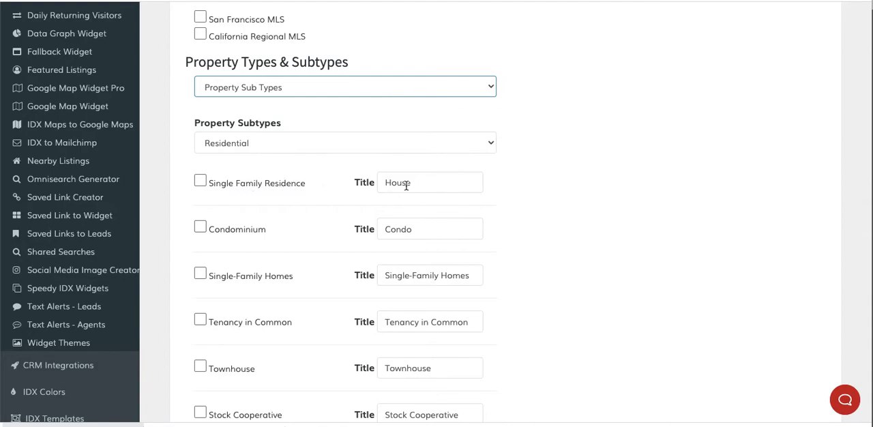
pyautogui.moveTo(340, 235)
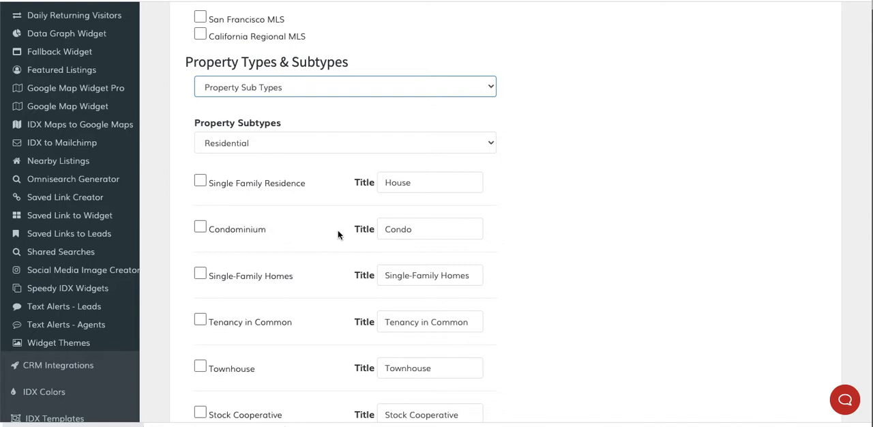
pyautogui.moveTo(500, 244)
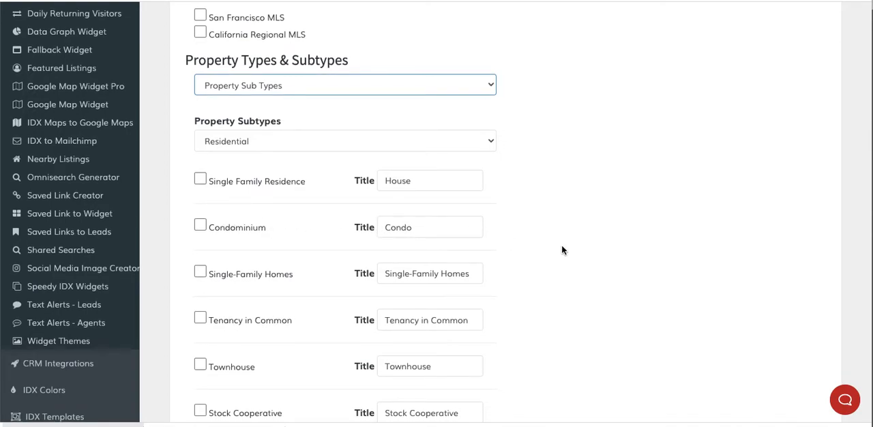
# - Scroll to the Widget section and copy its embed code
pyautogui.scroll(-3)
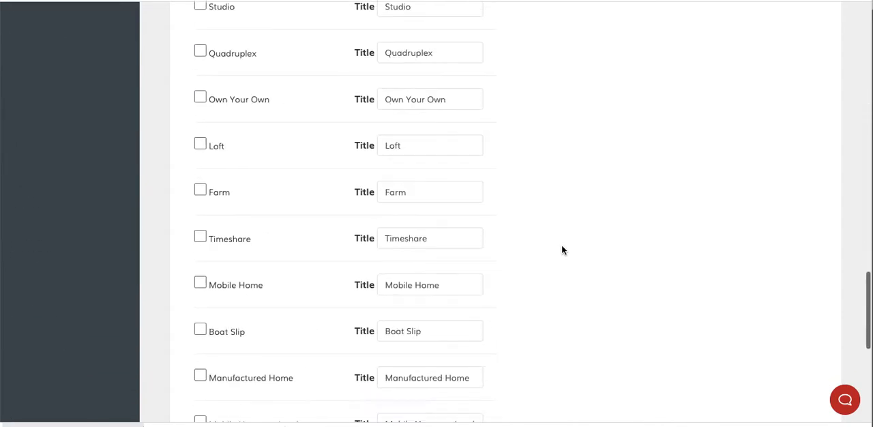
pyautogui.scroll(-3)
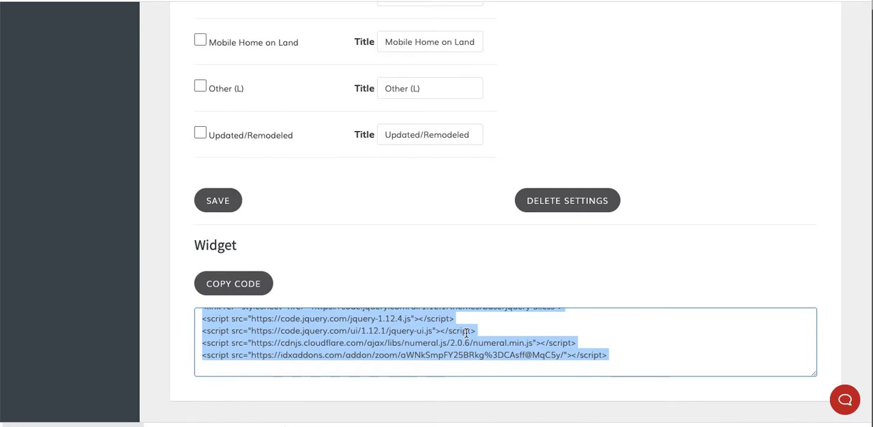
pyautogui.click(233, 283)
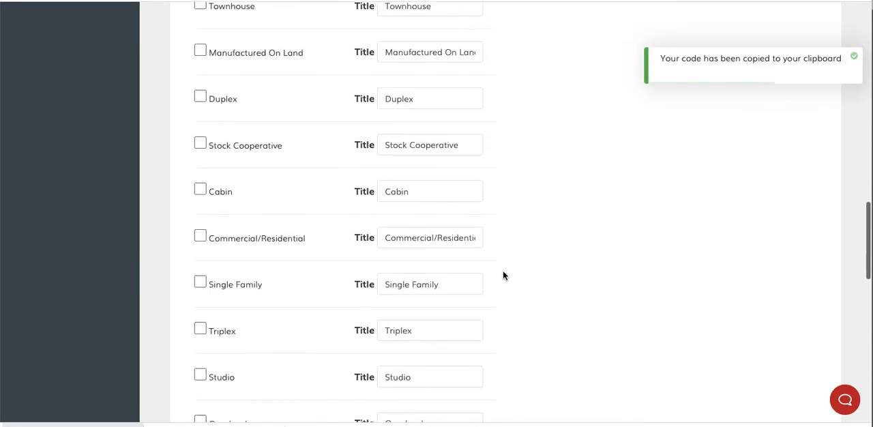
pyautogui.scroll(-3)
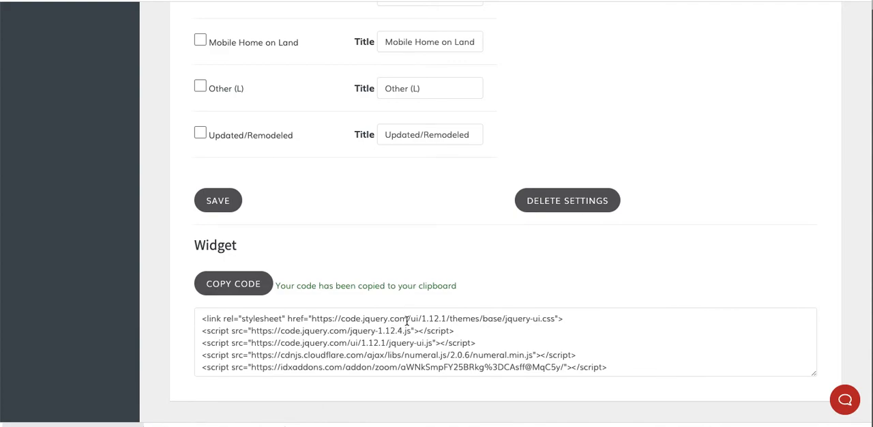
pyautogui.moveTo(484, 228)
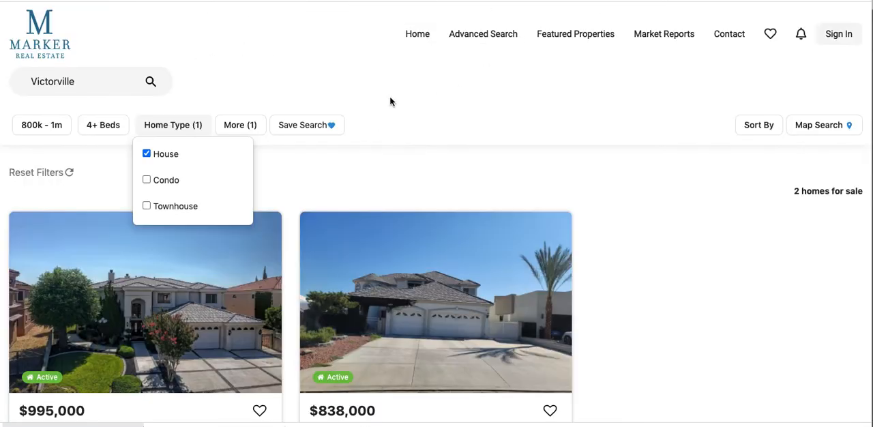
pyautogui.click(515, 172)
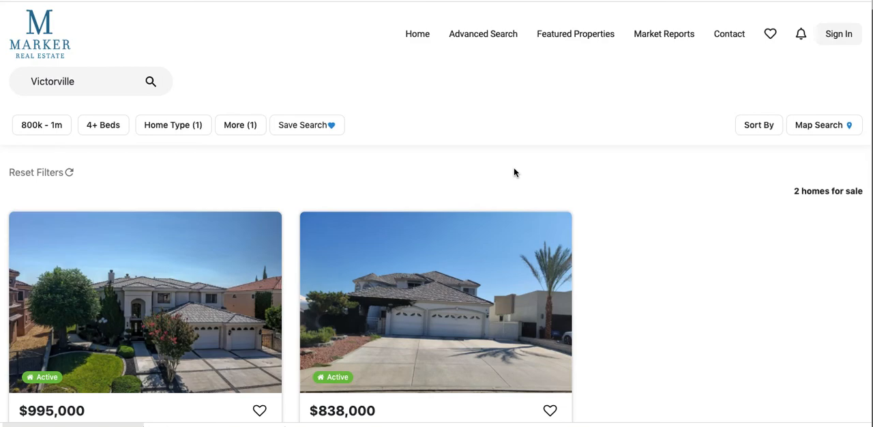
pyautogui.moveTo(611, 167)
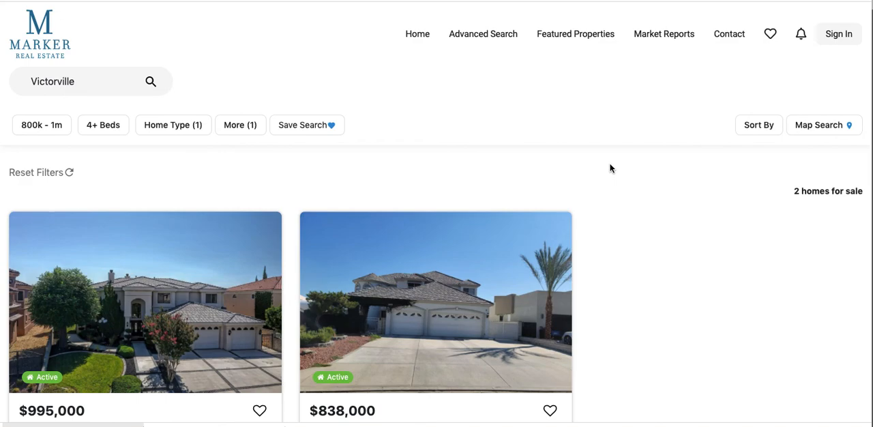